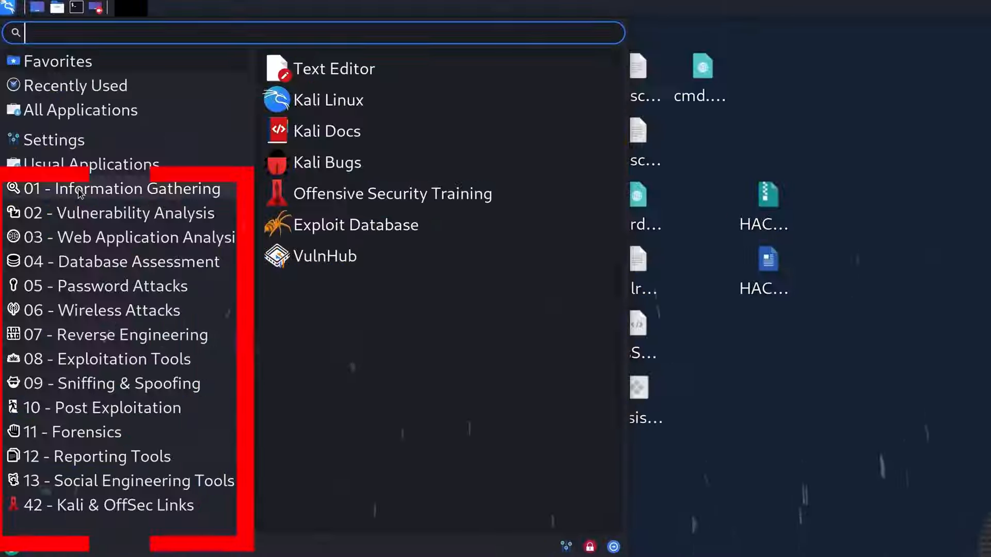
mouse_move(72, 432)
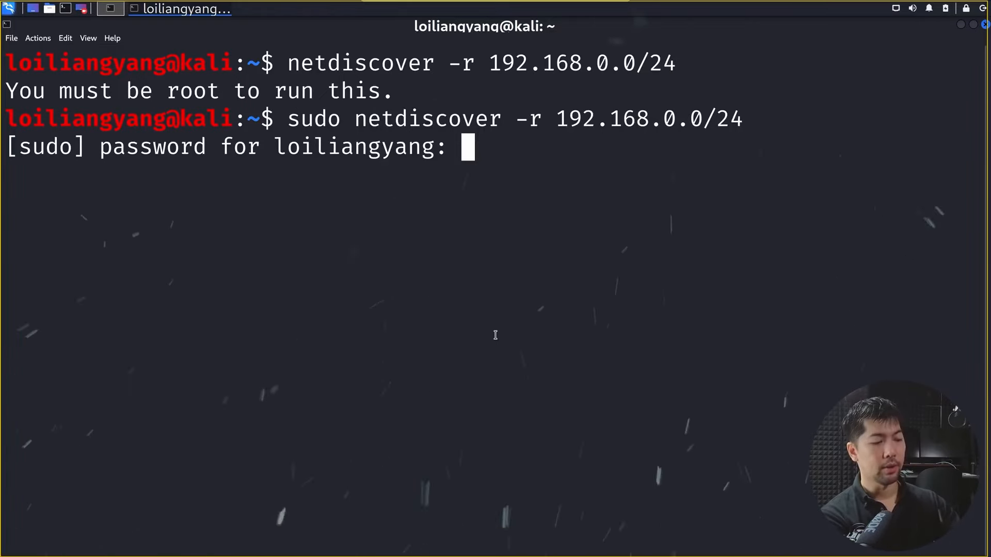
Submit the sudo password so netdiscover scans 192.168.0.0/24 as root.
key(Return)
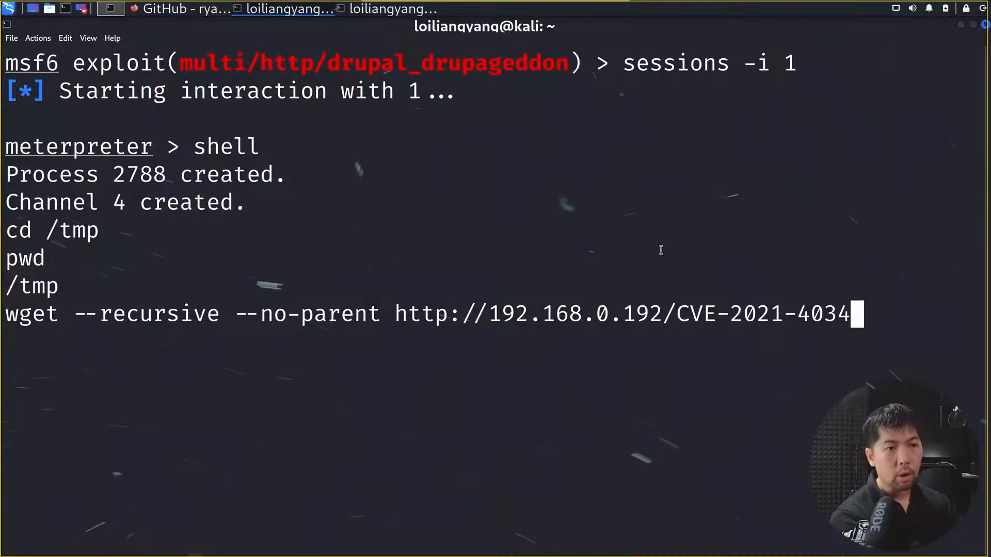
key(Return)
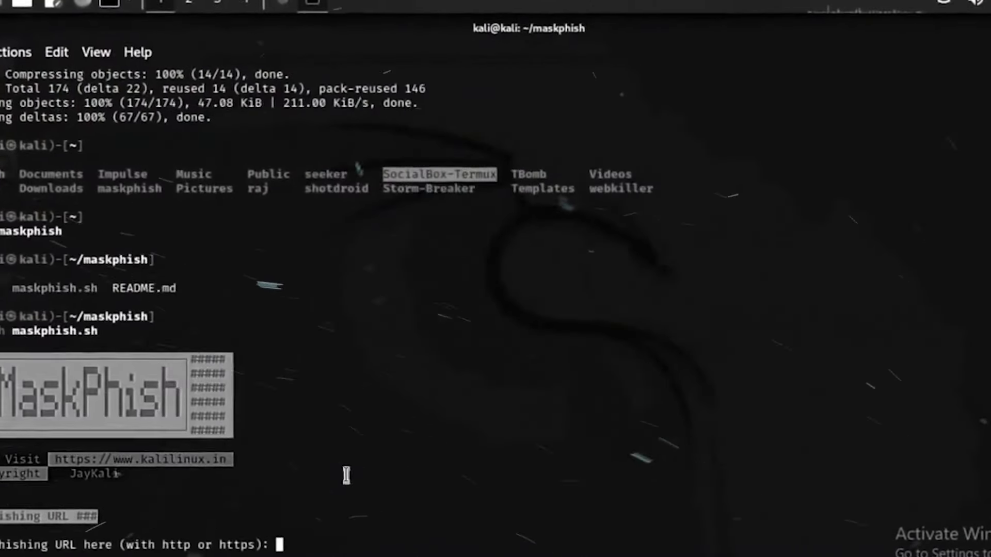
text(https://www.ext)
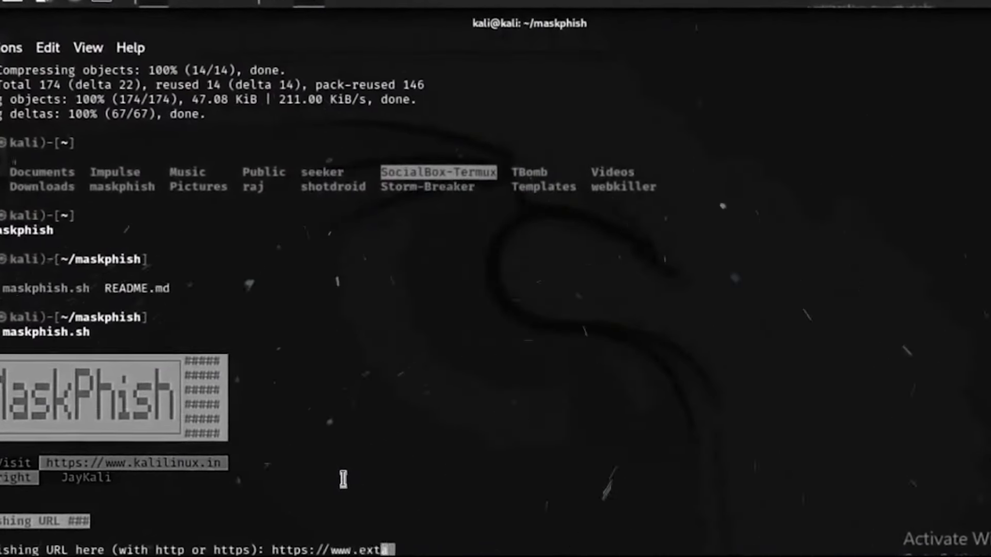